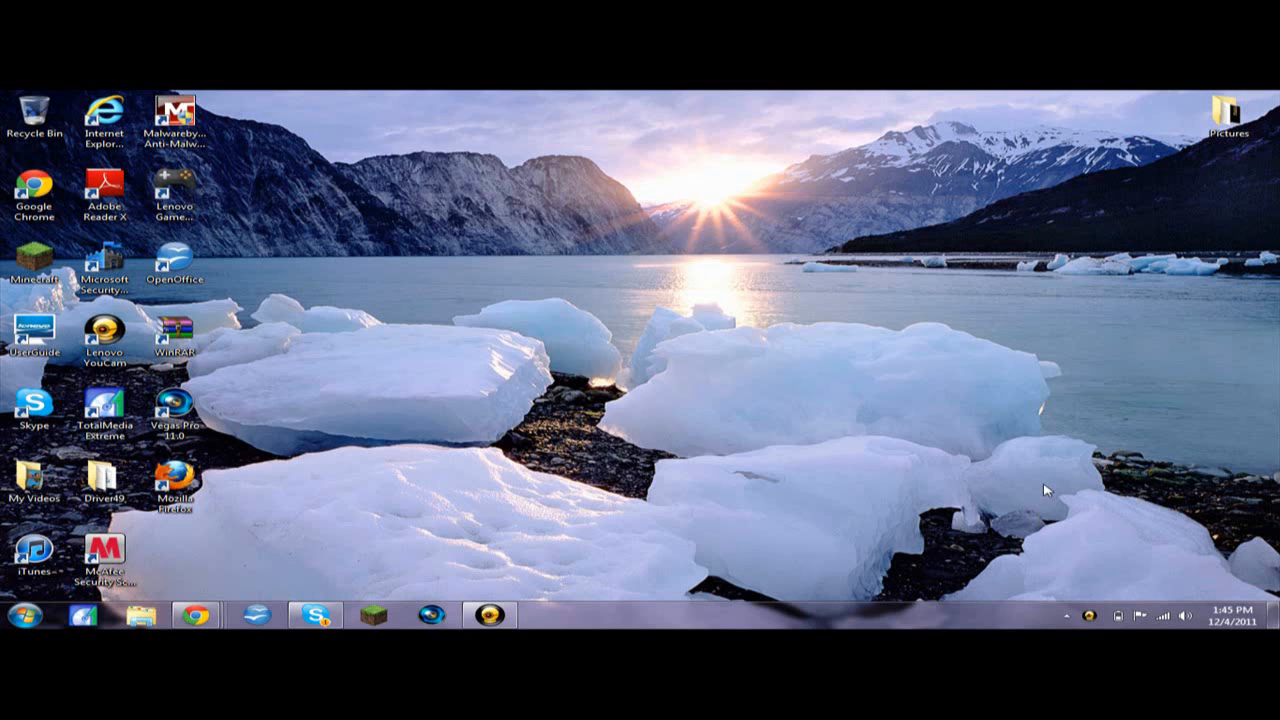
pyautogui.moveTo(533, 621)
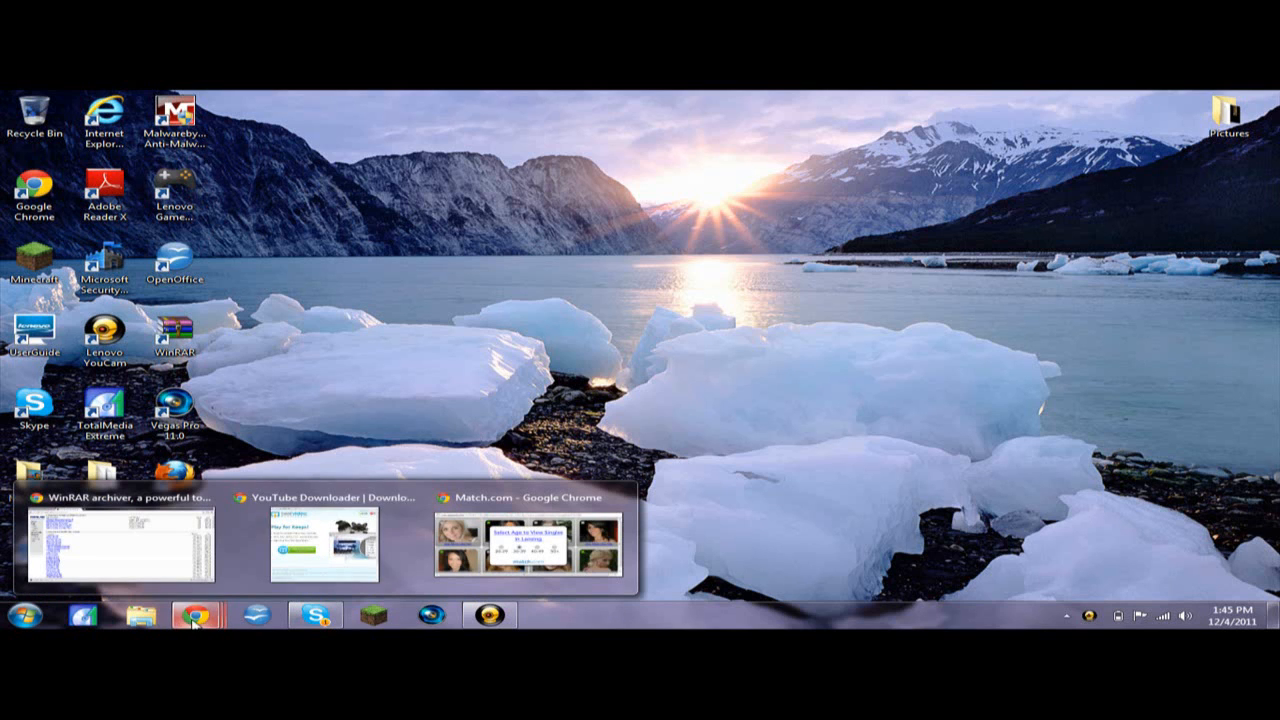
# Step: Close the Match.com browser window from Chrome's taskbar preview
pyautogui.click(615, 504)
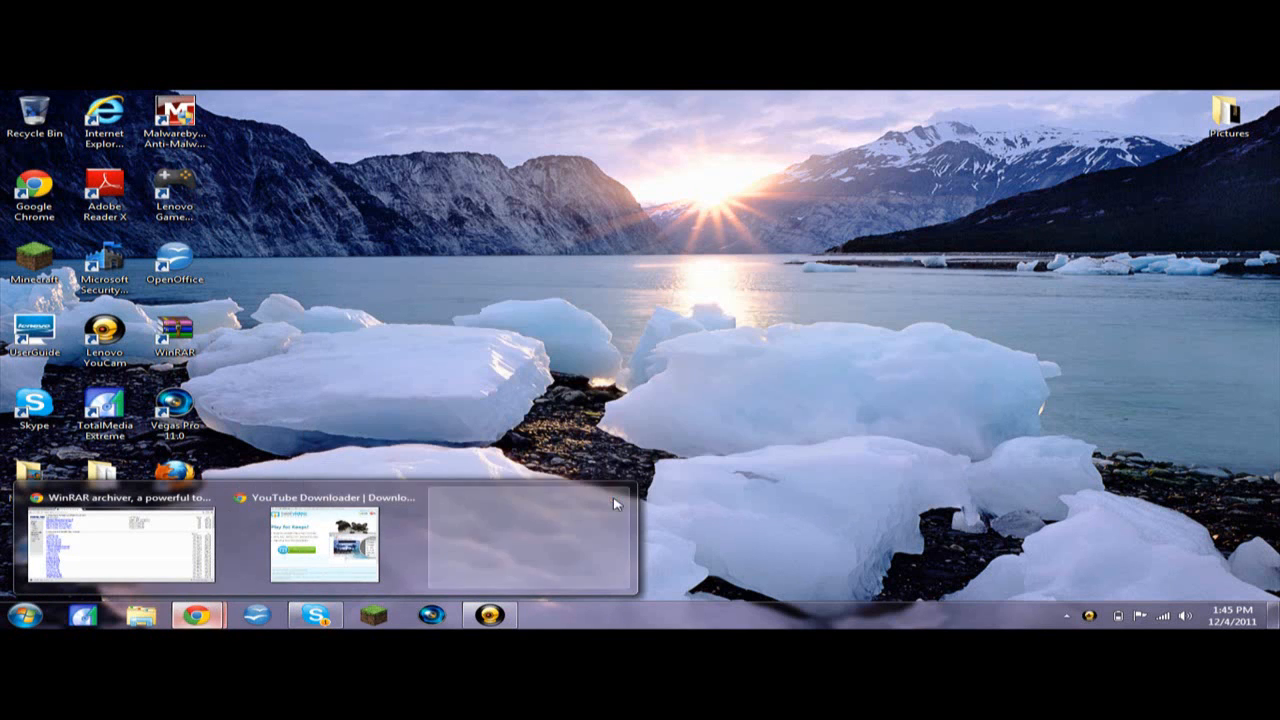
pyautogui.click(322, 540)
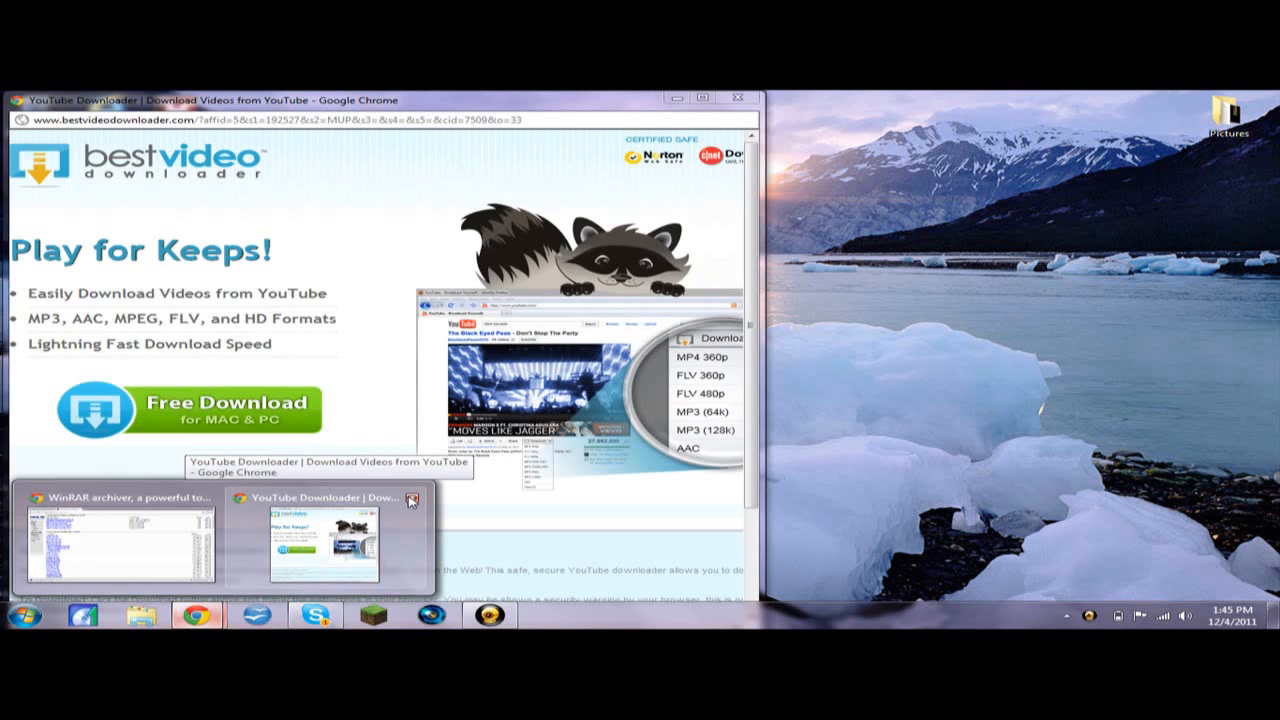
# Step: Close the YouTube Downloader window, leaving the RARLAB WinRAR download page showing
pyautogui.click(410, 500)
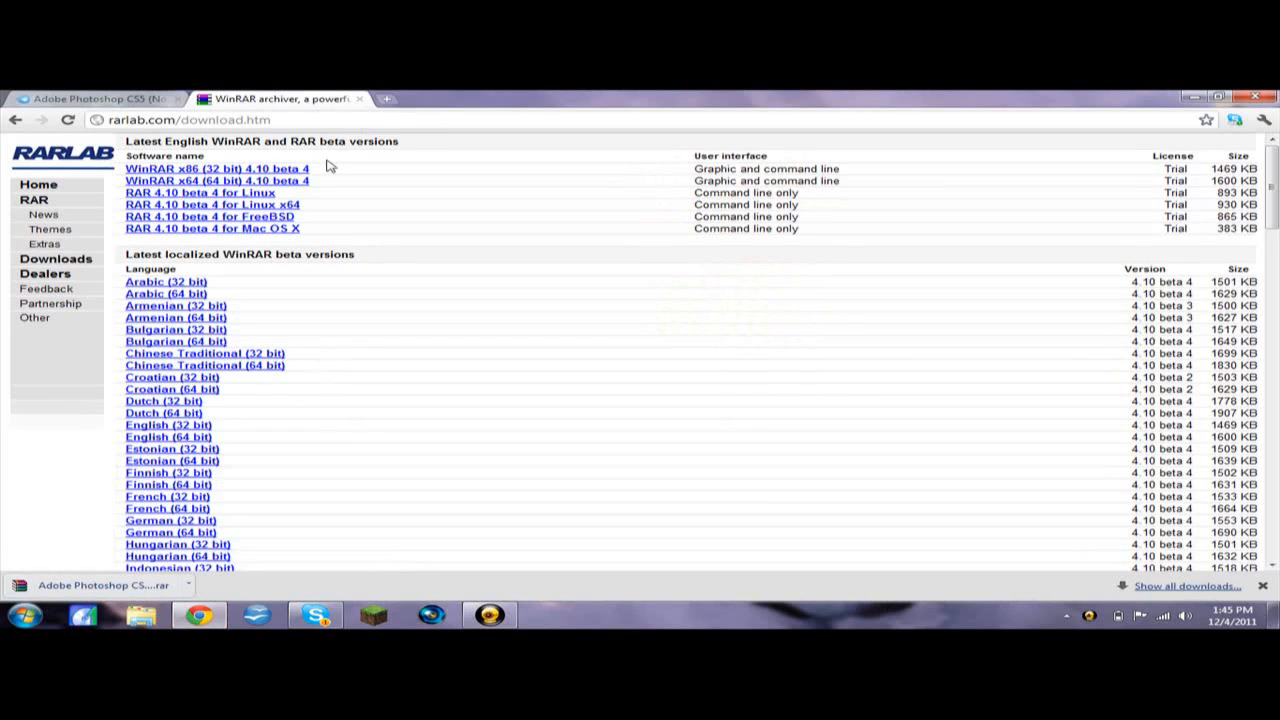
pyautogui.moveTo(235, 203)
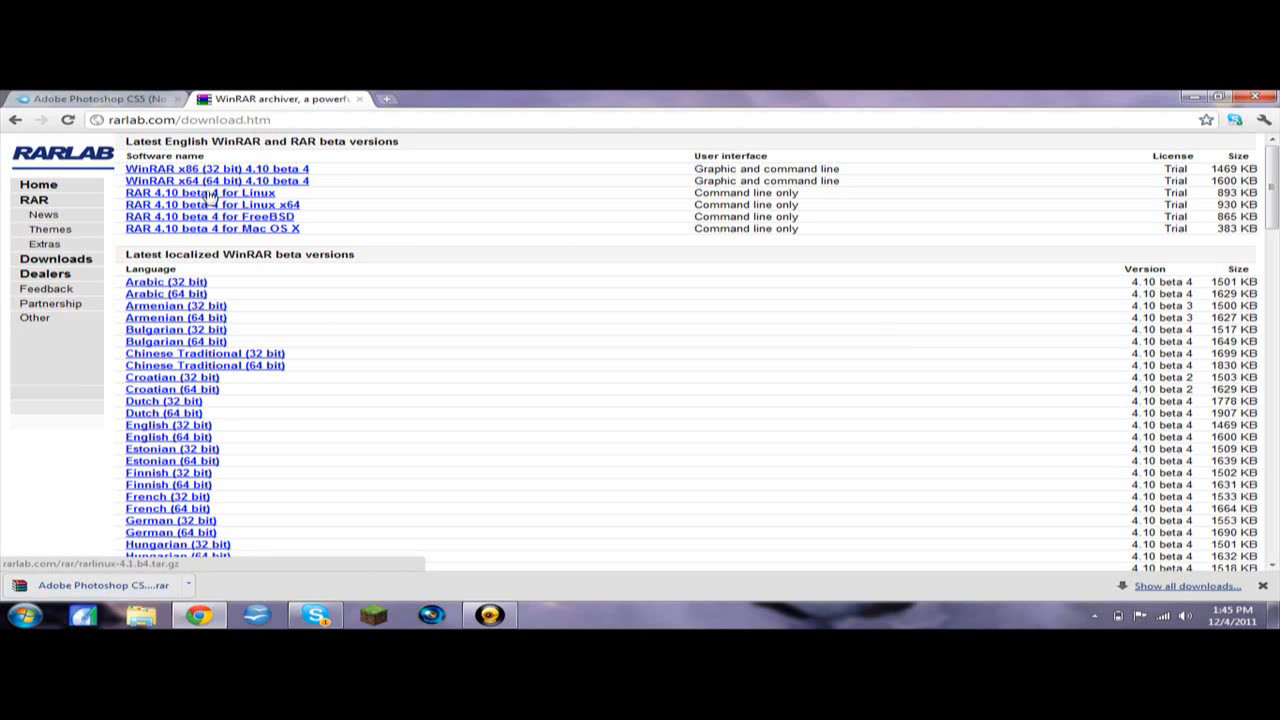
pyautogui.moveTo(217, 181)
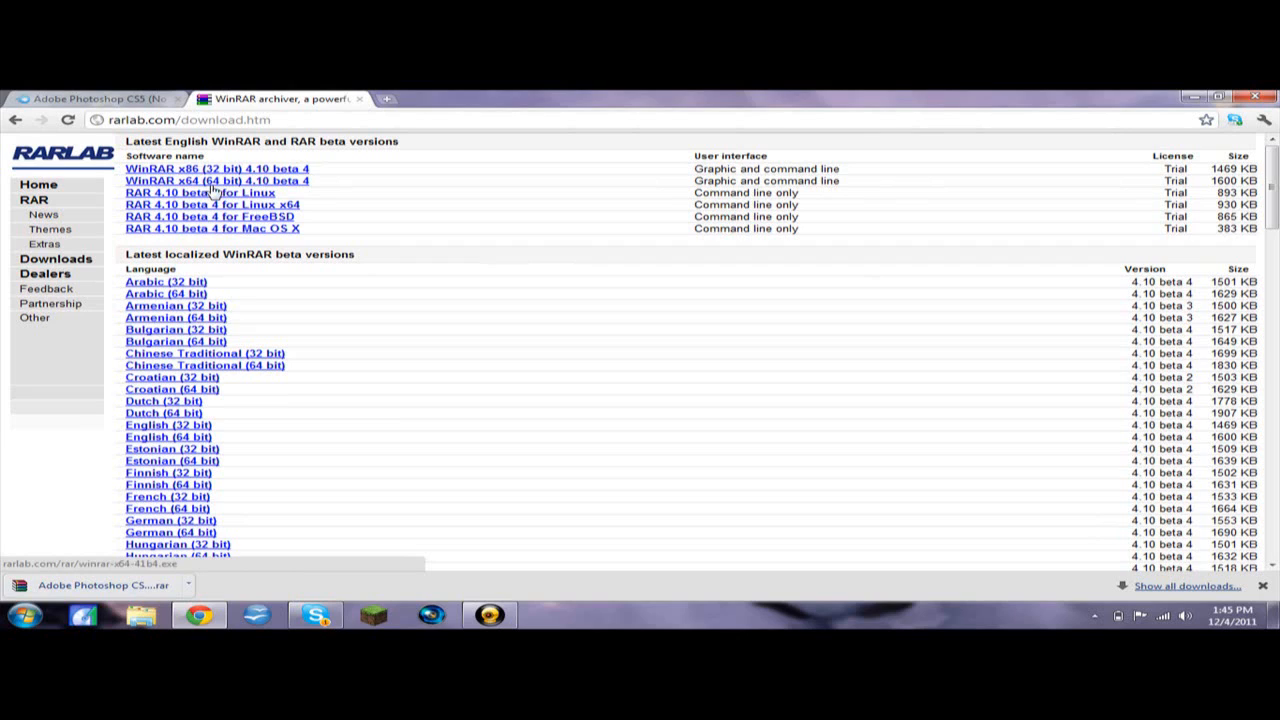
pyautogui.moveTo(313, 163)
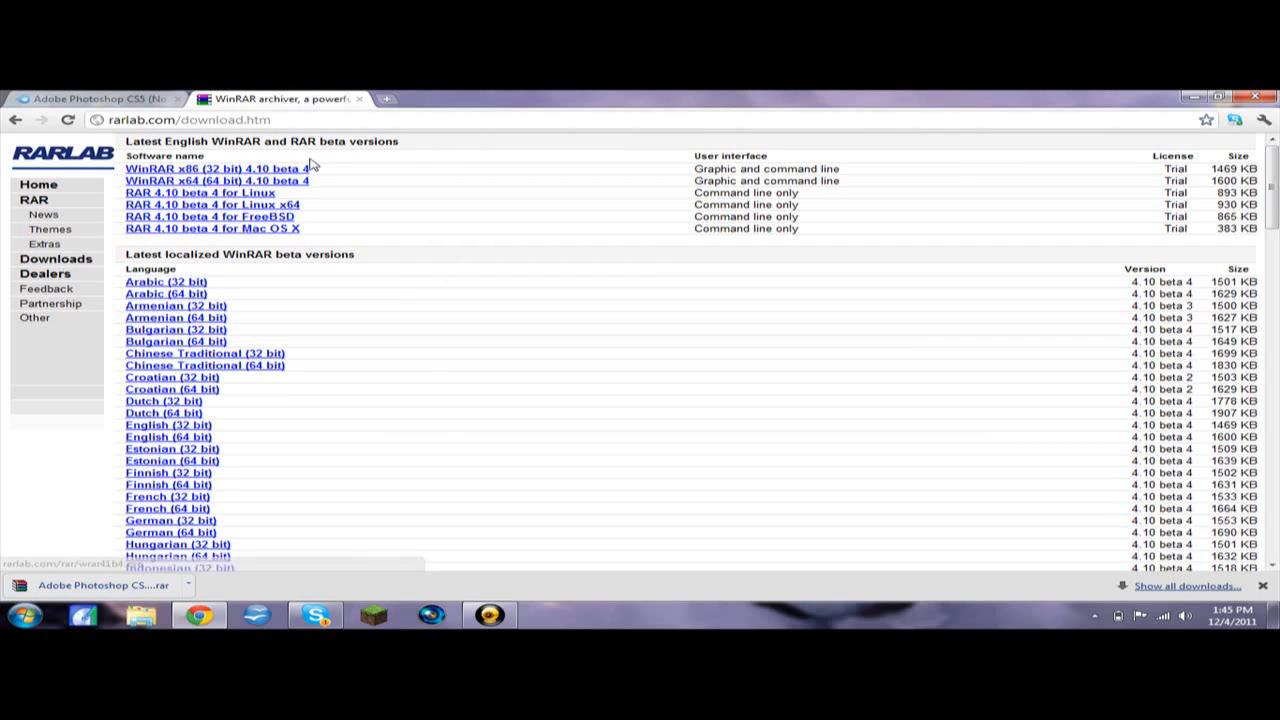
pyautogui.moveTo(312, 170)
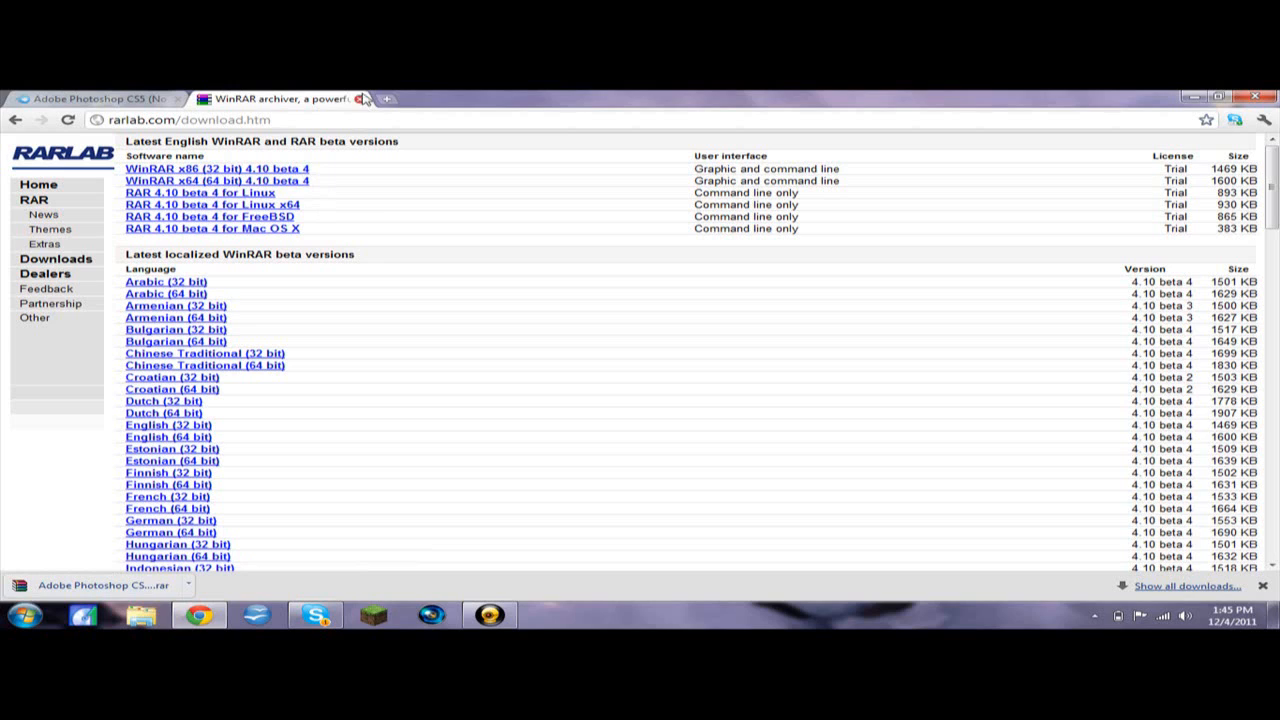
pyautogui.moveTo(360, 99)
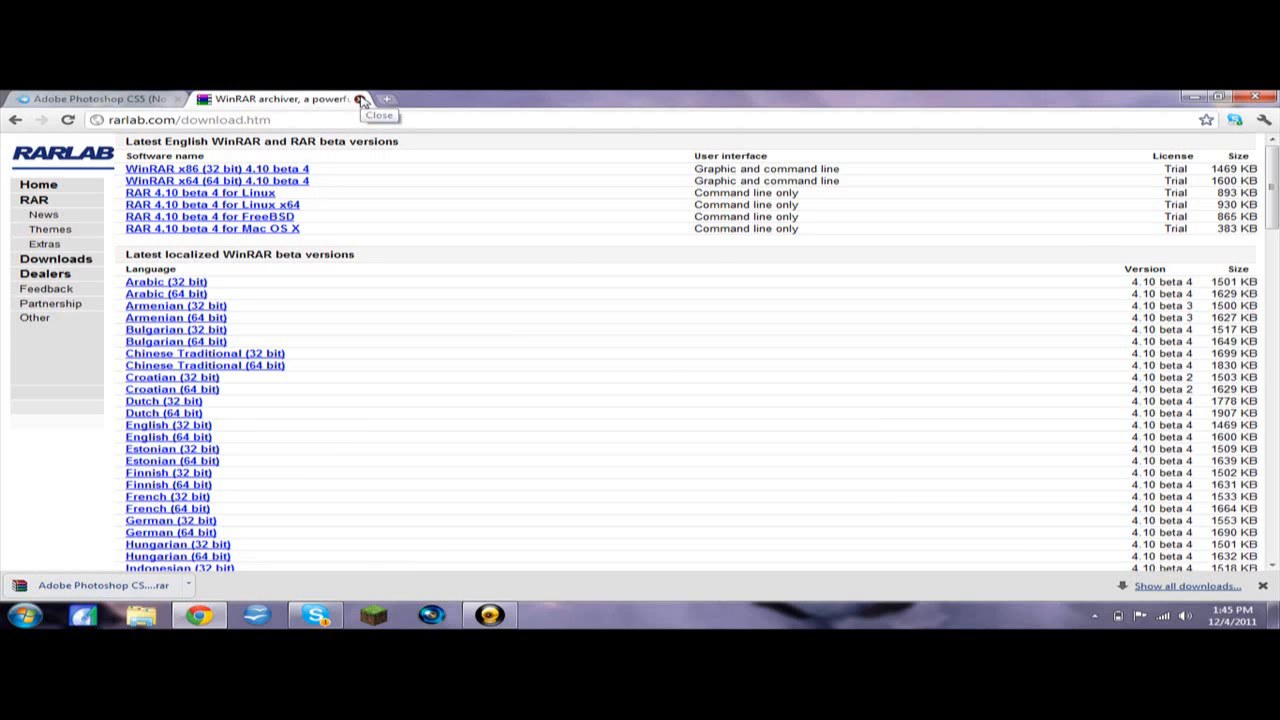
# Step: Close the WinRAR tab to reveal the MediaFire Photoshop CS5 download page
pyautogui.click(359, 99)
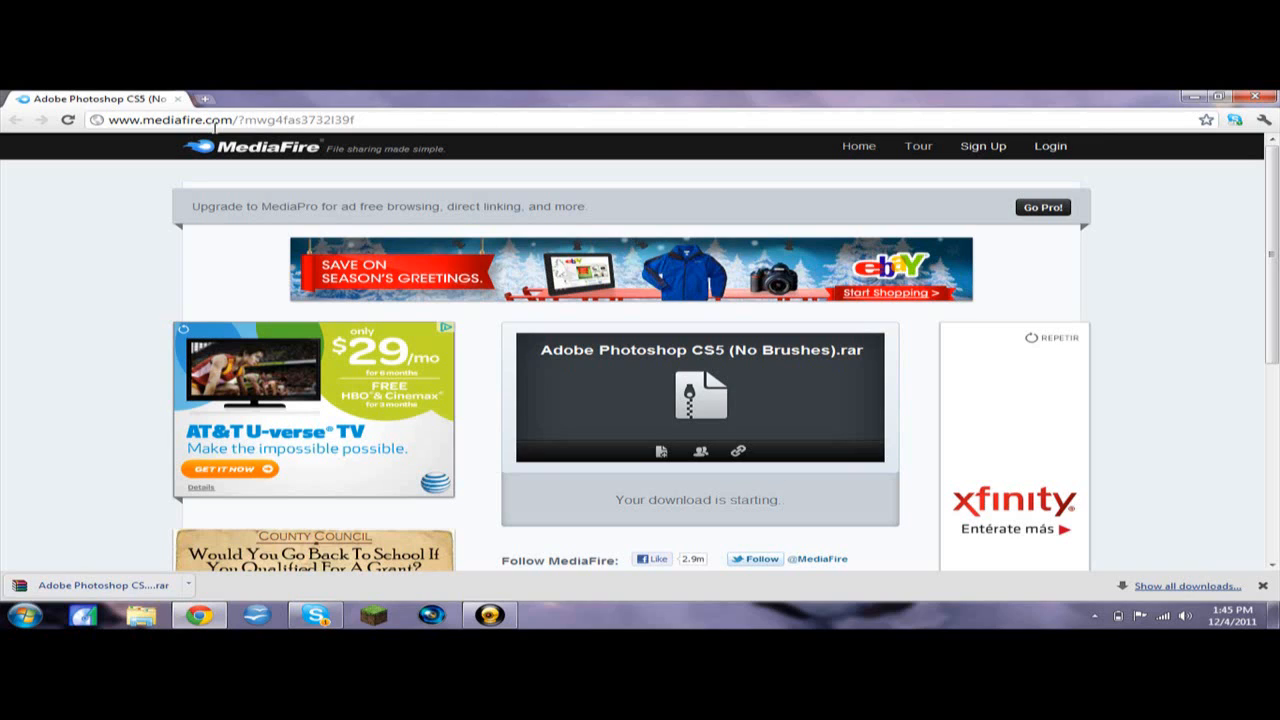
pyautogui.moveTo(342, 124)
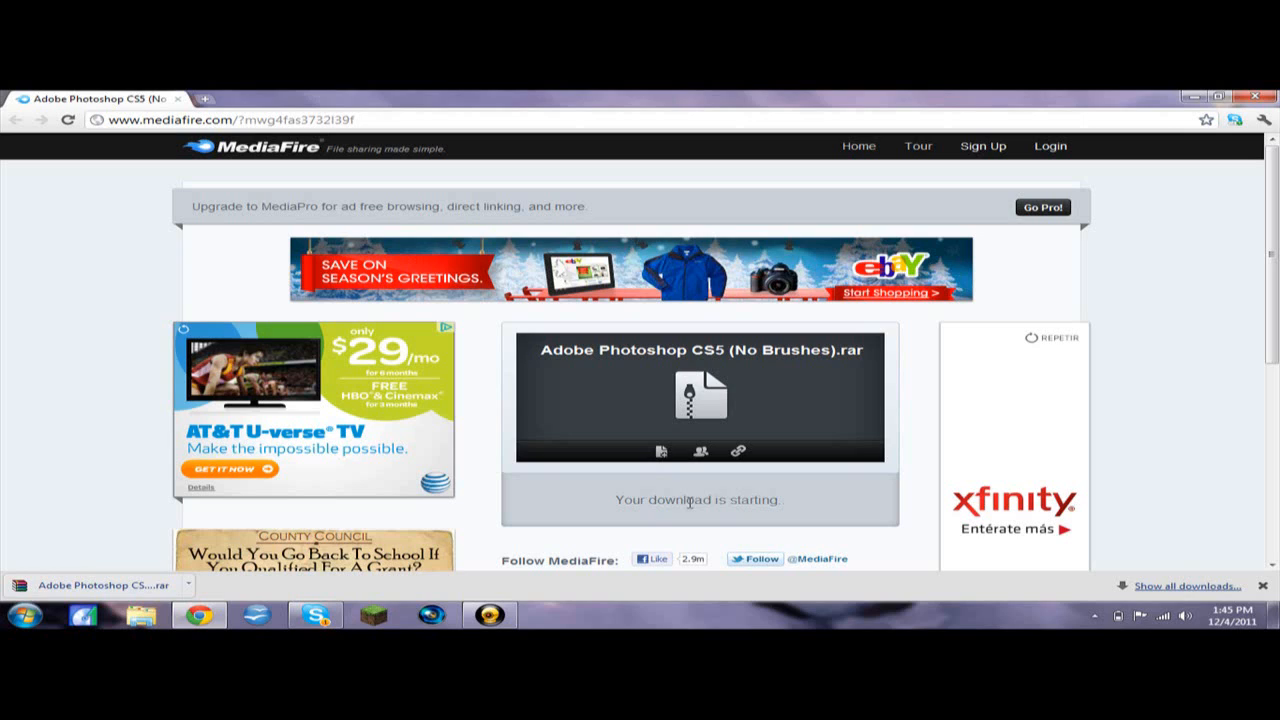
pyautogui.moveTo(650, 448)
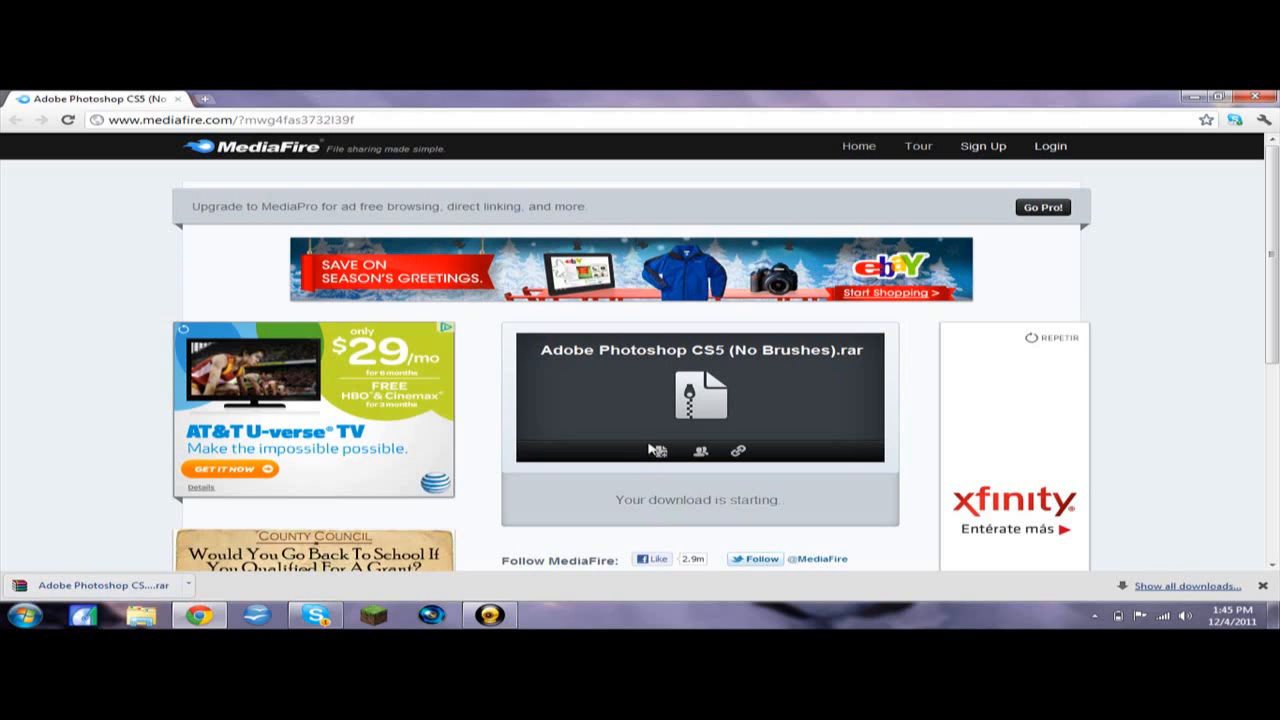
pyautogui.moveTo(692, 505)
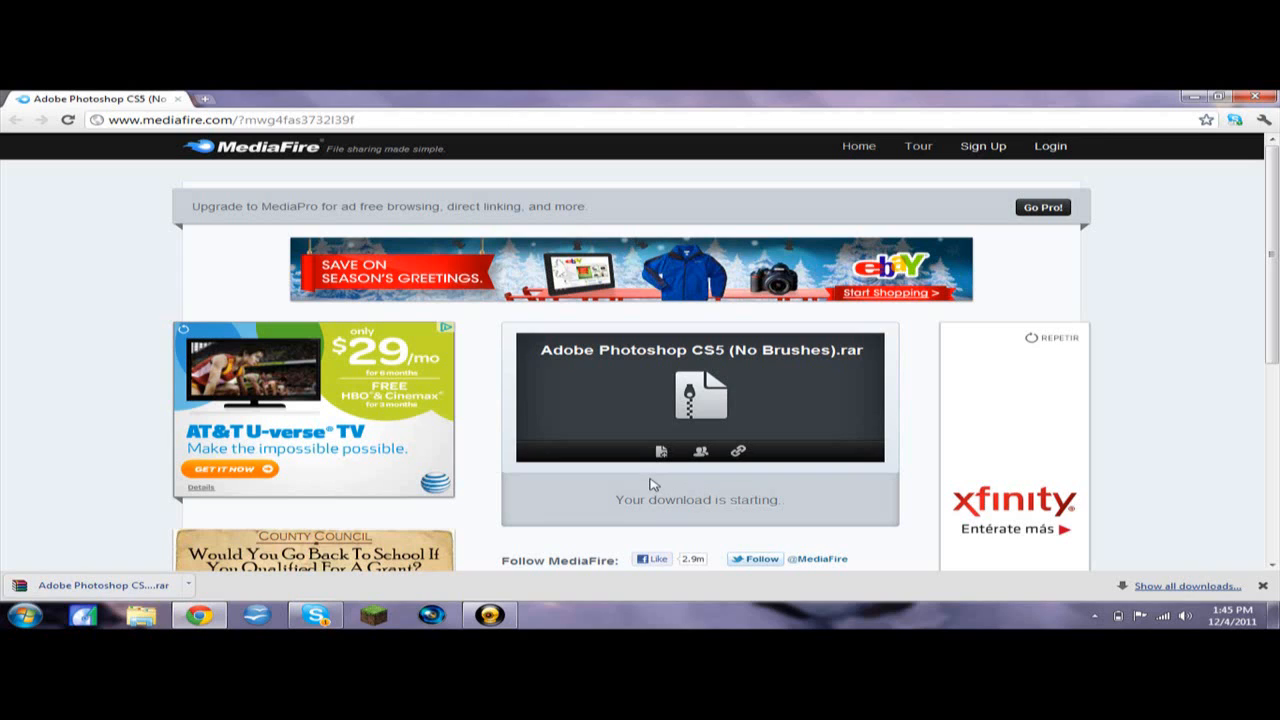
pyautogui.moveTo(407, 501)
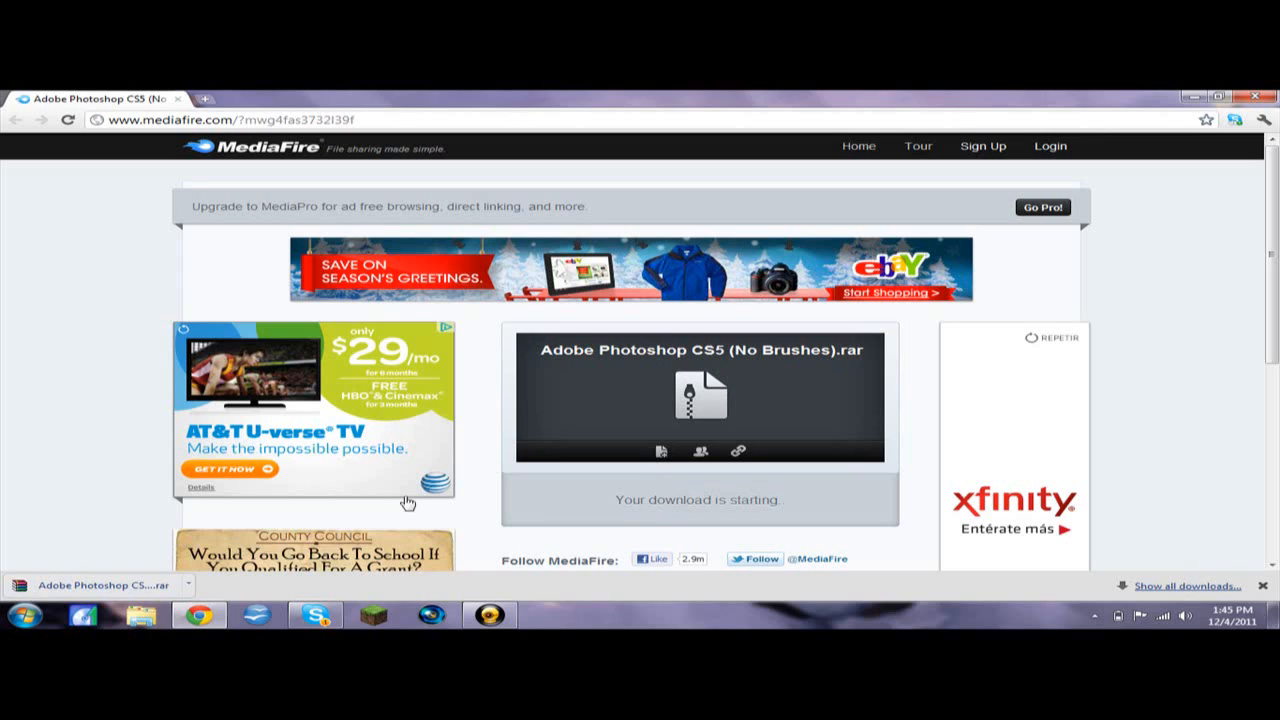
pyautogui.moveTo(454, 611)
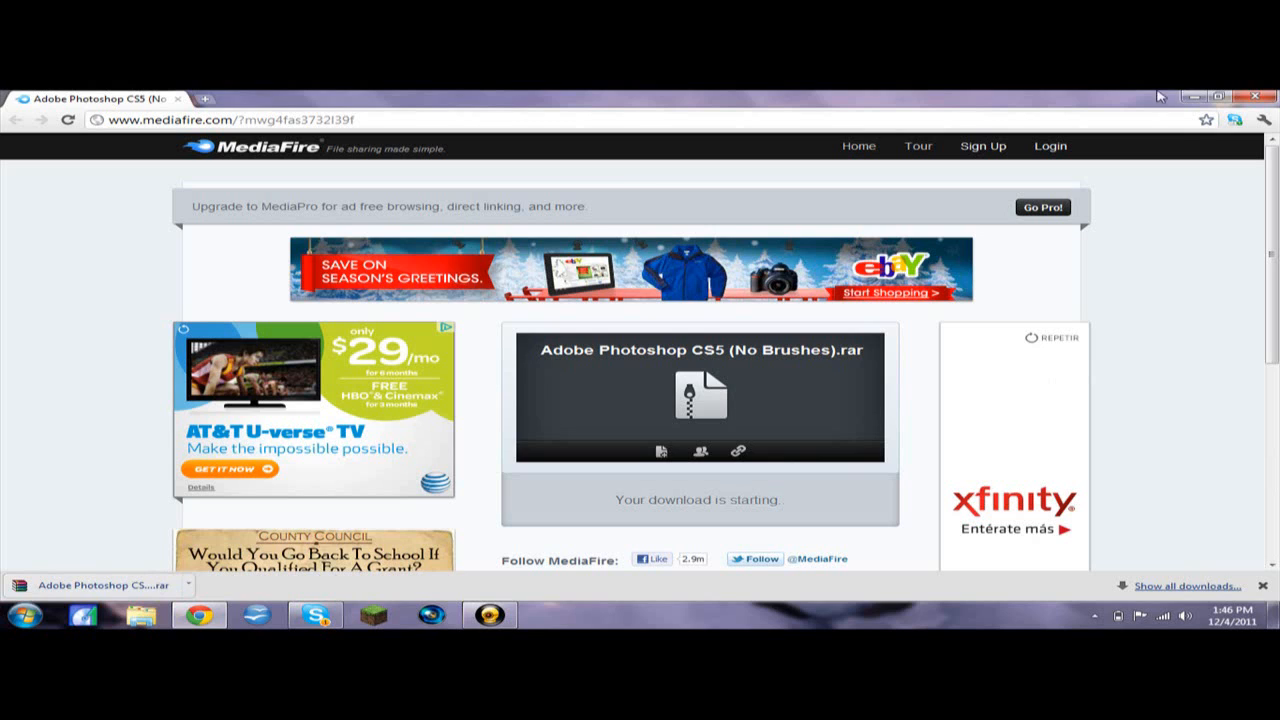
# Step: Minimize Chrome and open the Downloads folder through Start > Documents
pyautogui.click(1219, 97)
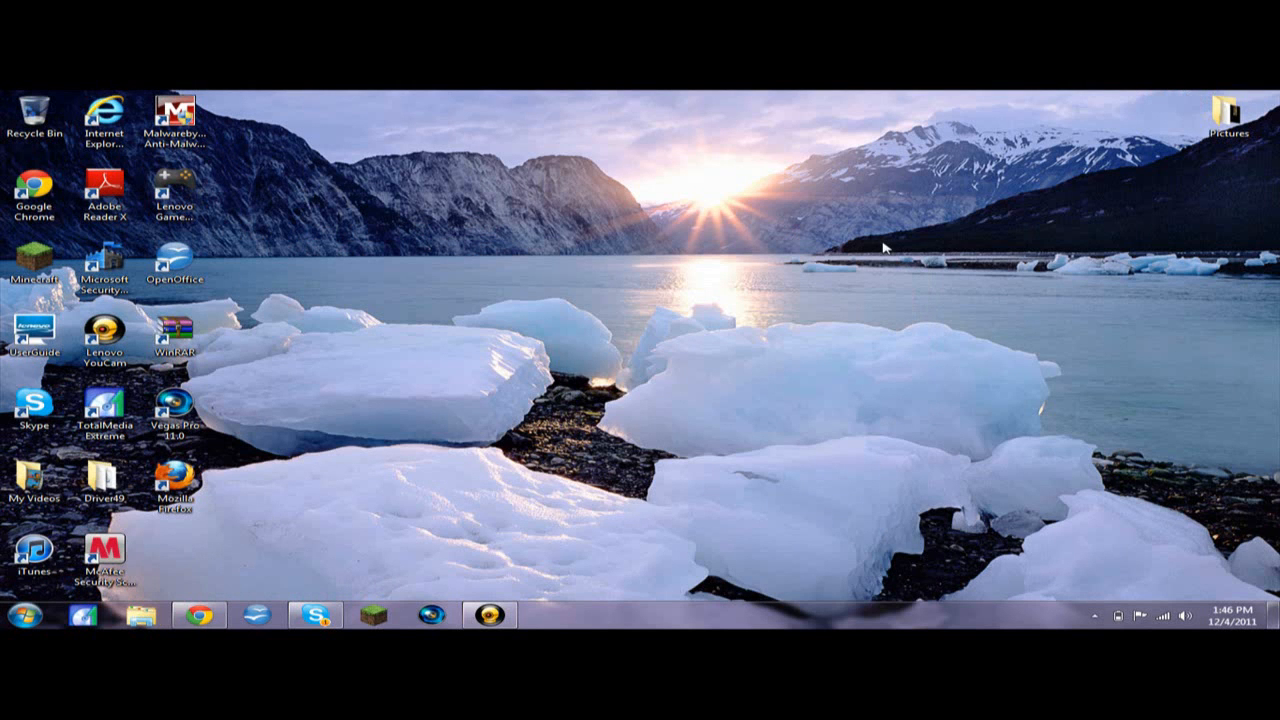
pyautogui.moveTo(196, 586)
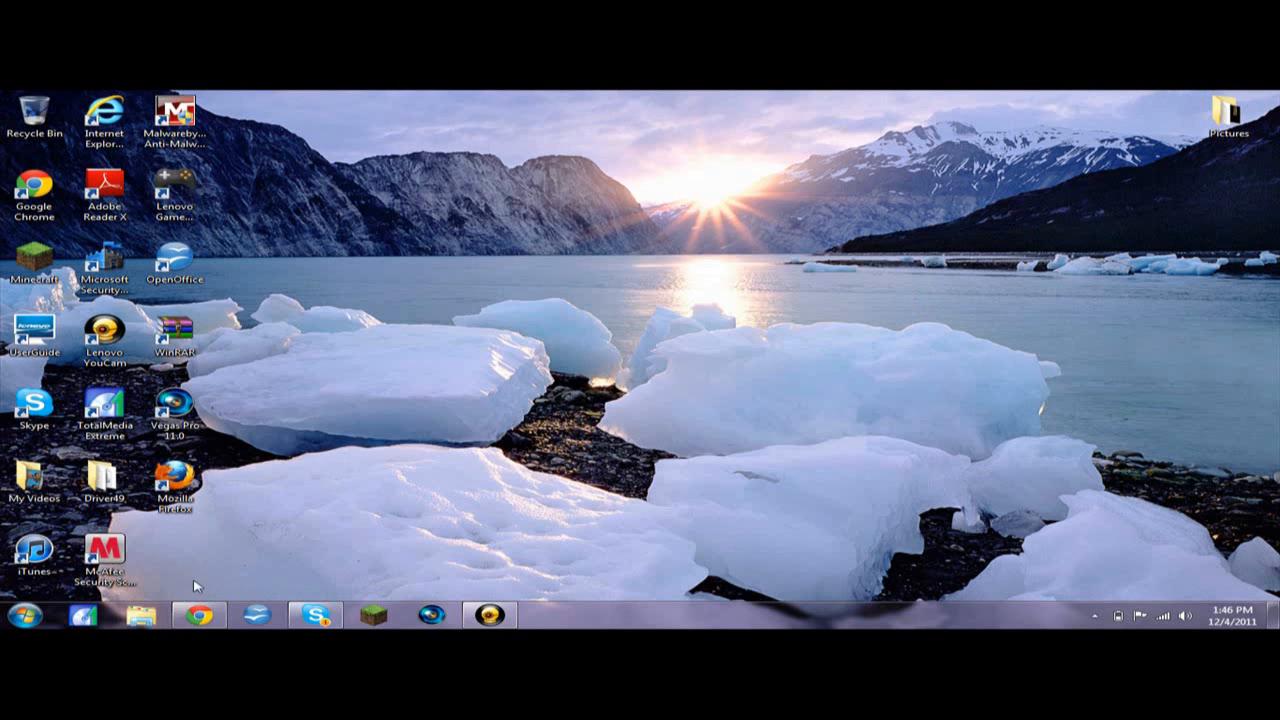
pyautogui.click(17, 615)
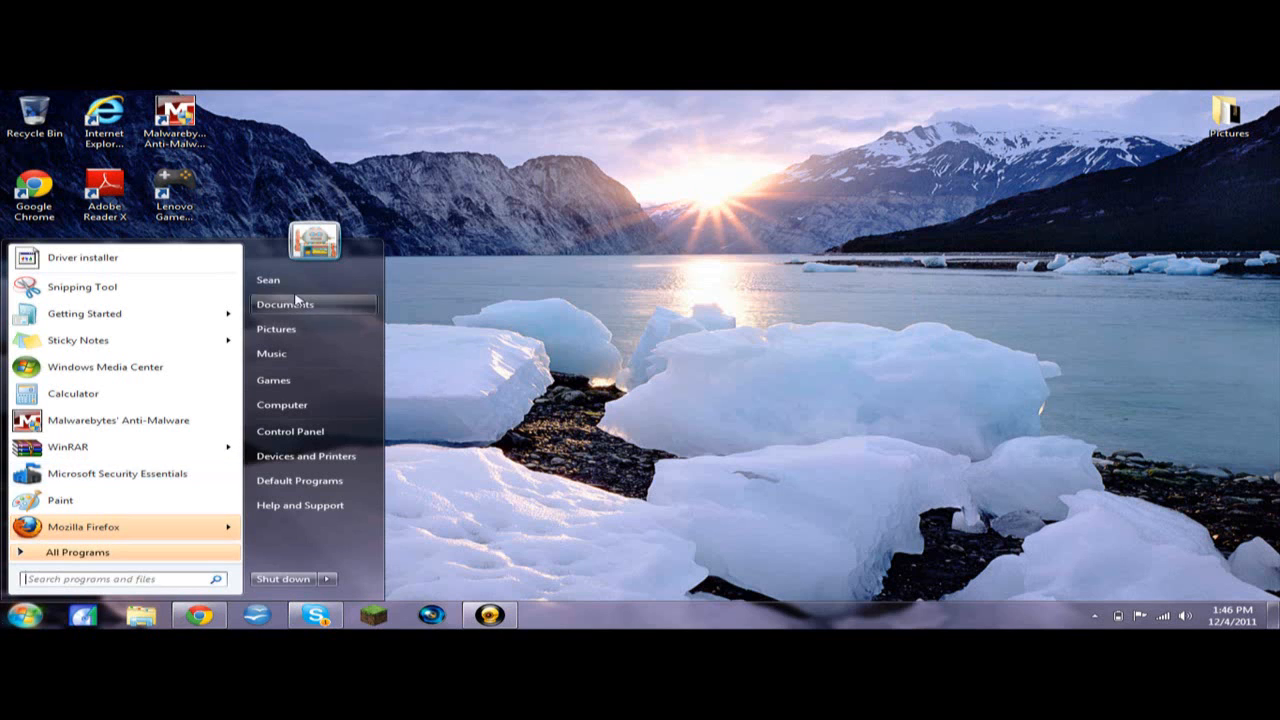
pyautogui.click(285, 304)
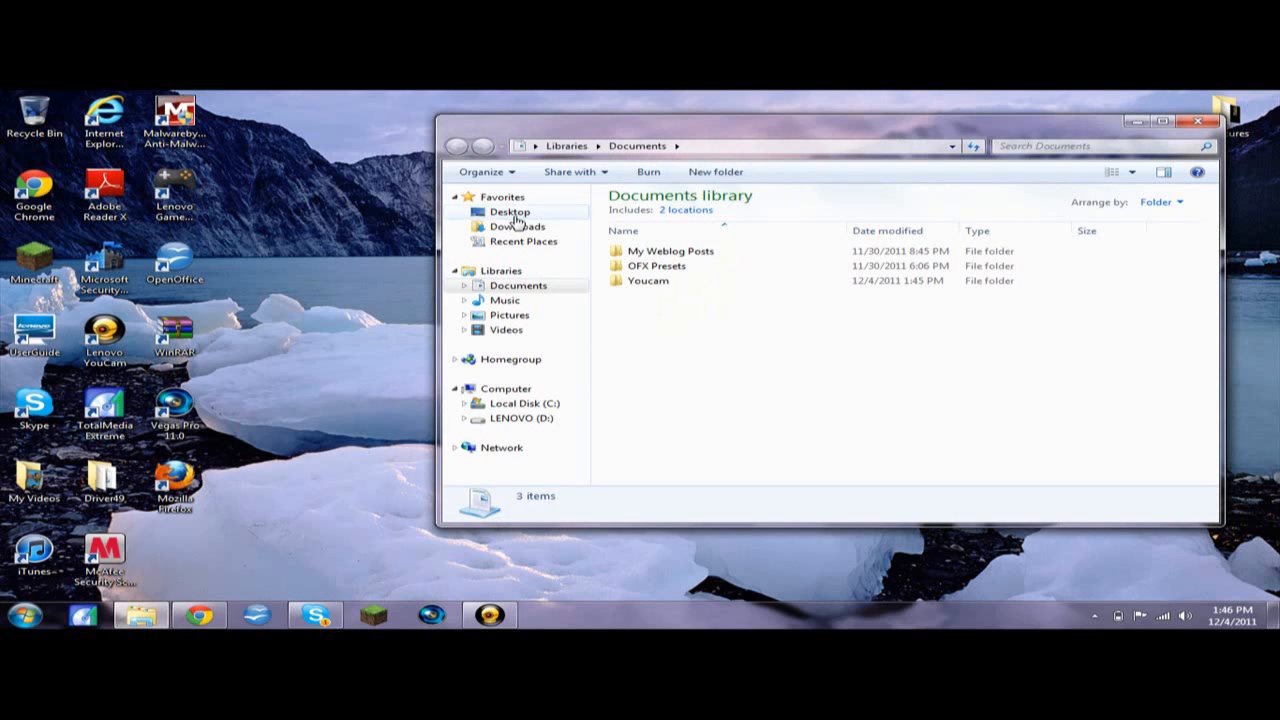
pyautogui.click(518, 226)
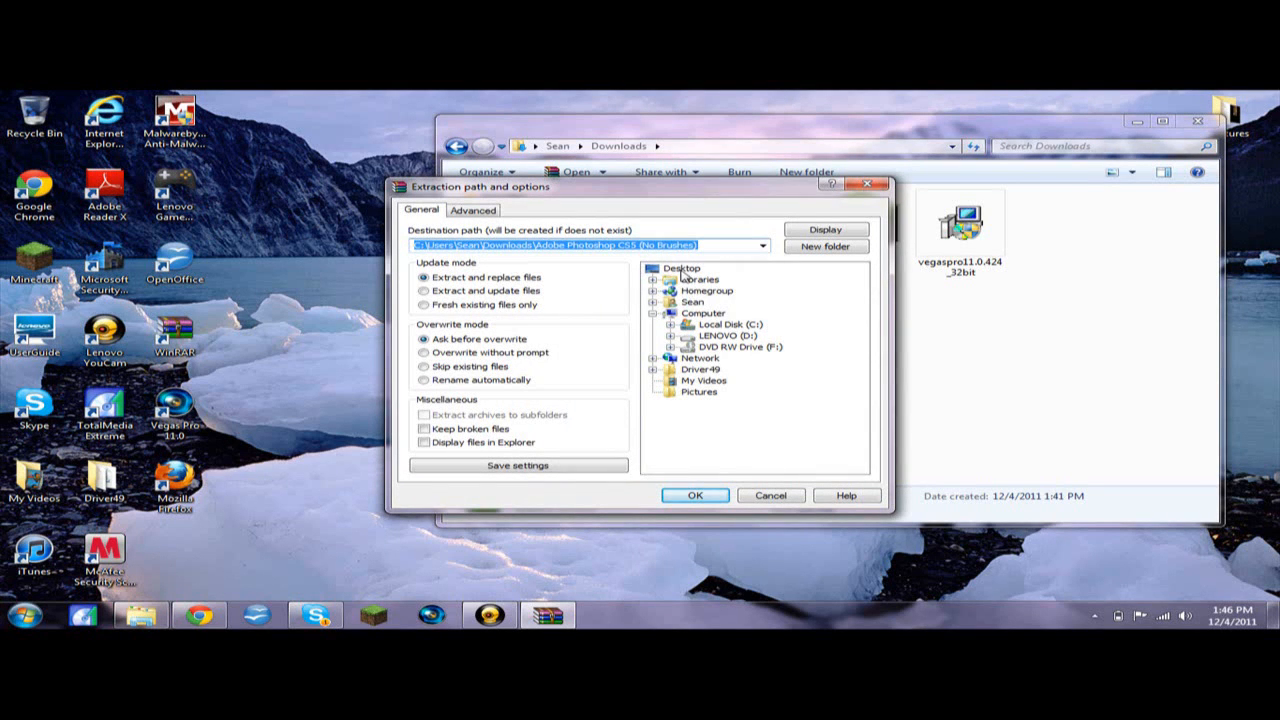
# Step: Extract the Photoshop CS5 archive to the Desktop as the destination folder
pyautogui.click(695, 495)
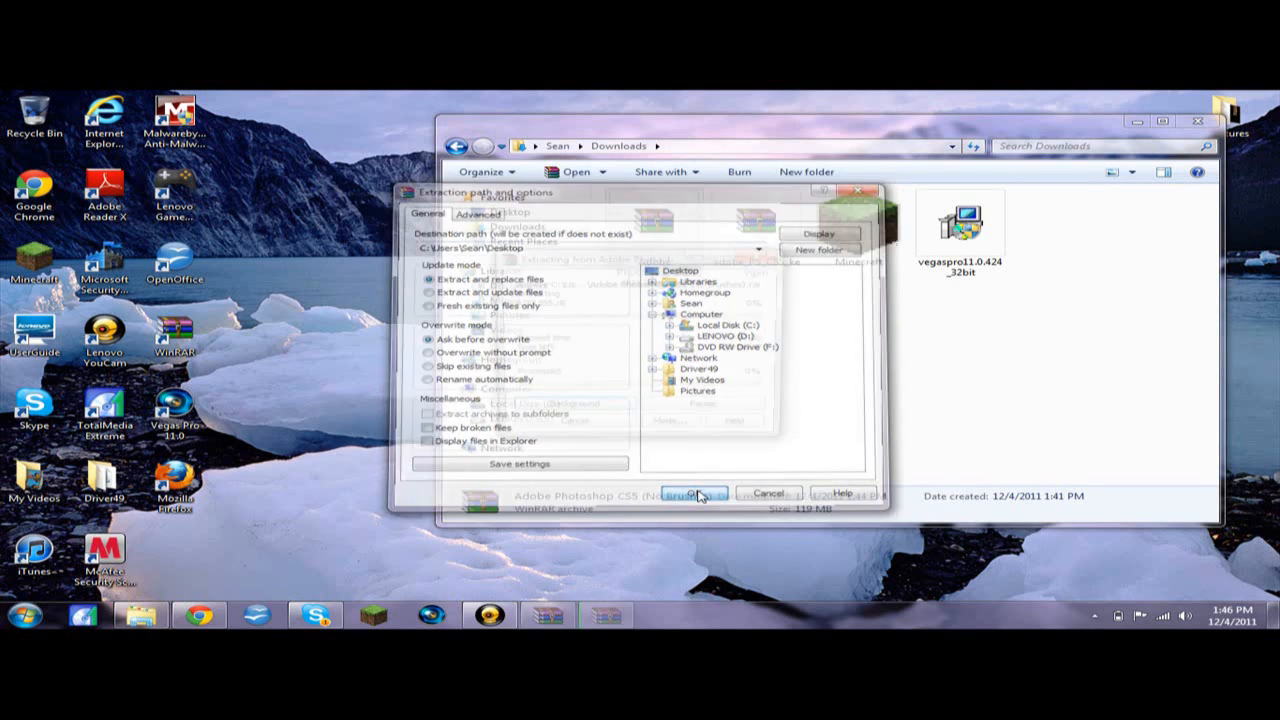
pyautogui.click(693, 492)
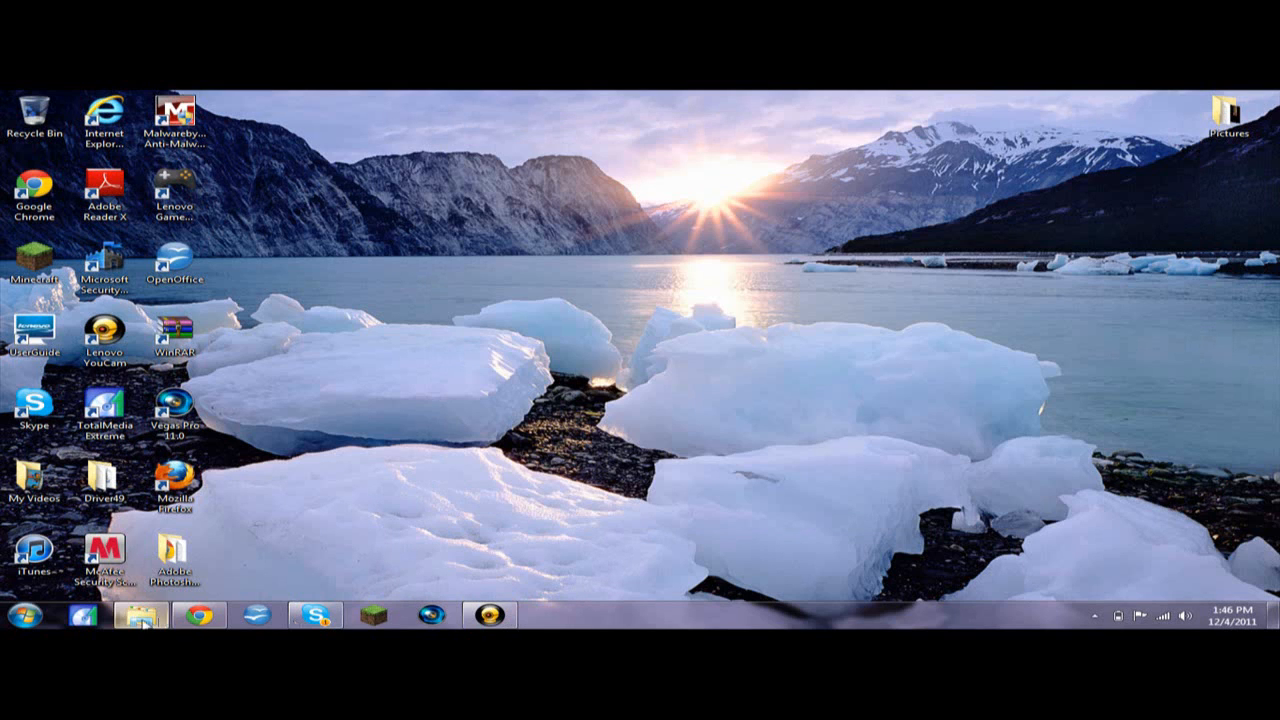
# Step: Hide the Downloads window, open the desktop Photoshop folder, and scroll to Photoshop.exe
pyautogui.click(140, 614)
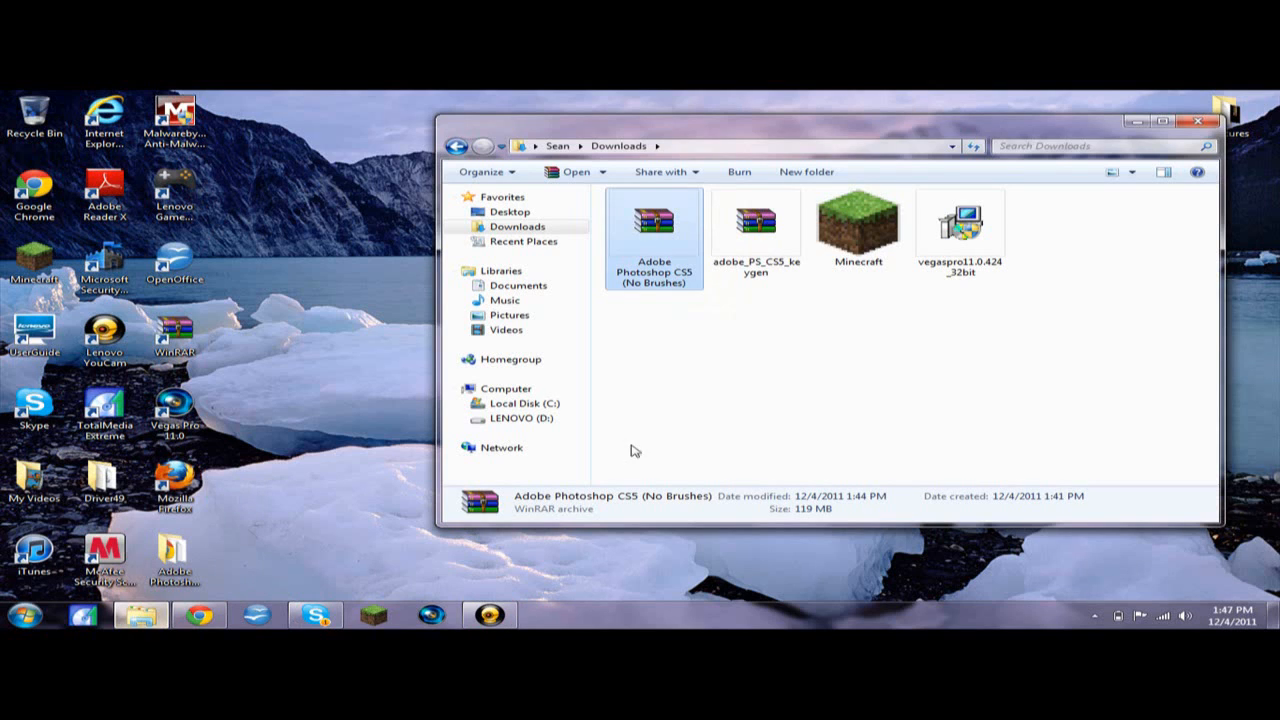
pyautogui.click(1162, 121)
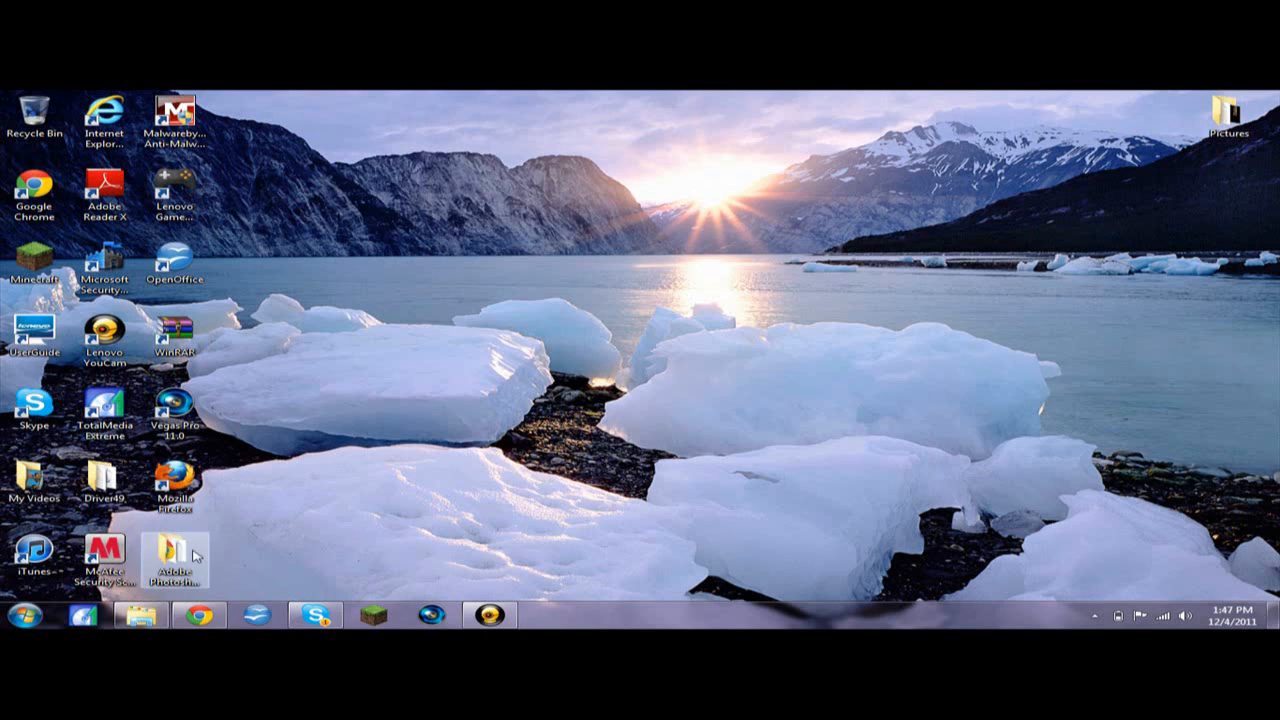
pyautogui.doubleClick(176, 555)
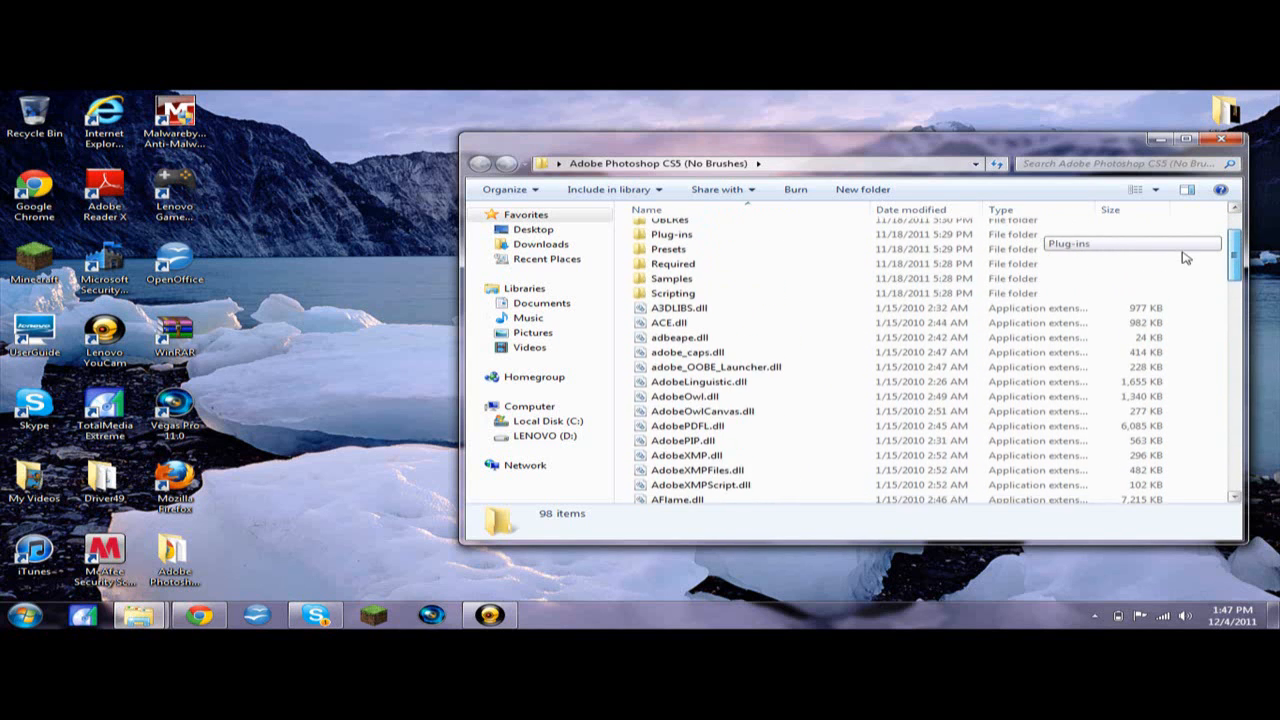
pyautogui.scroll(-3)
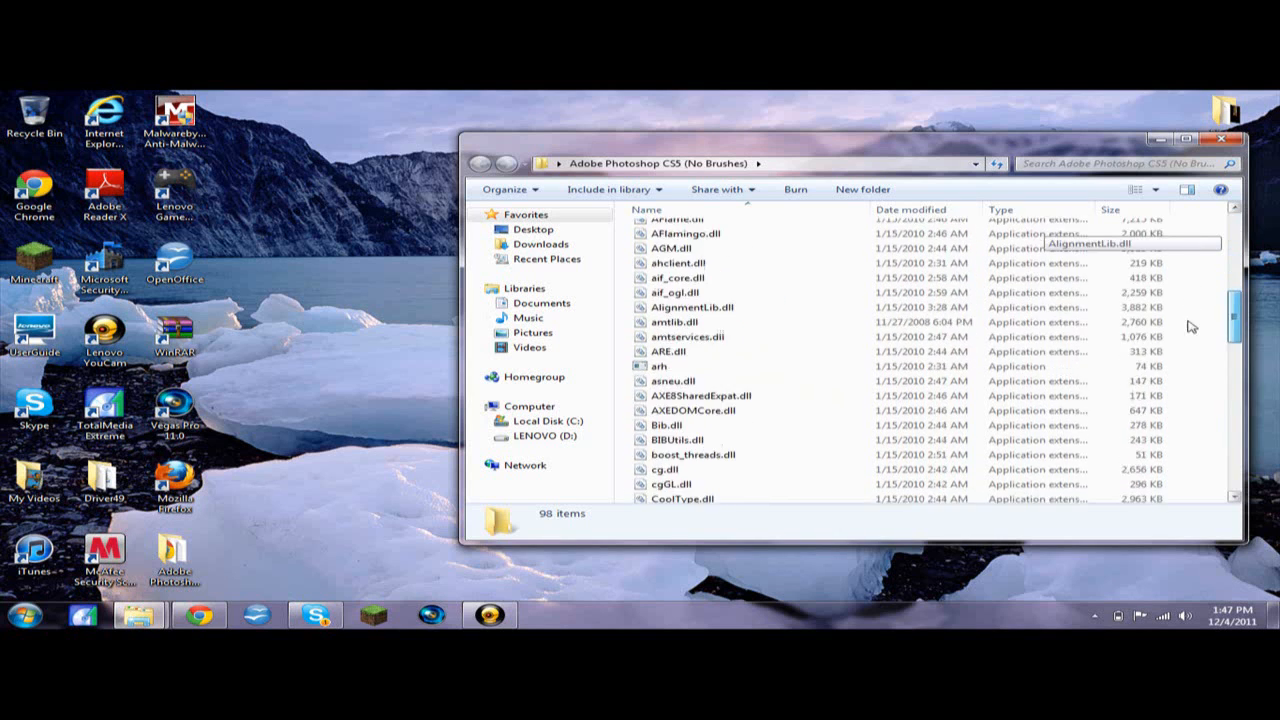
pyautogui.scroll(-3)
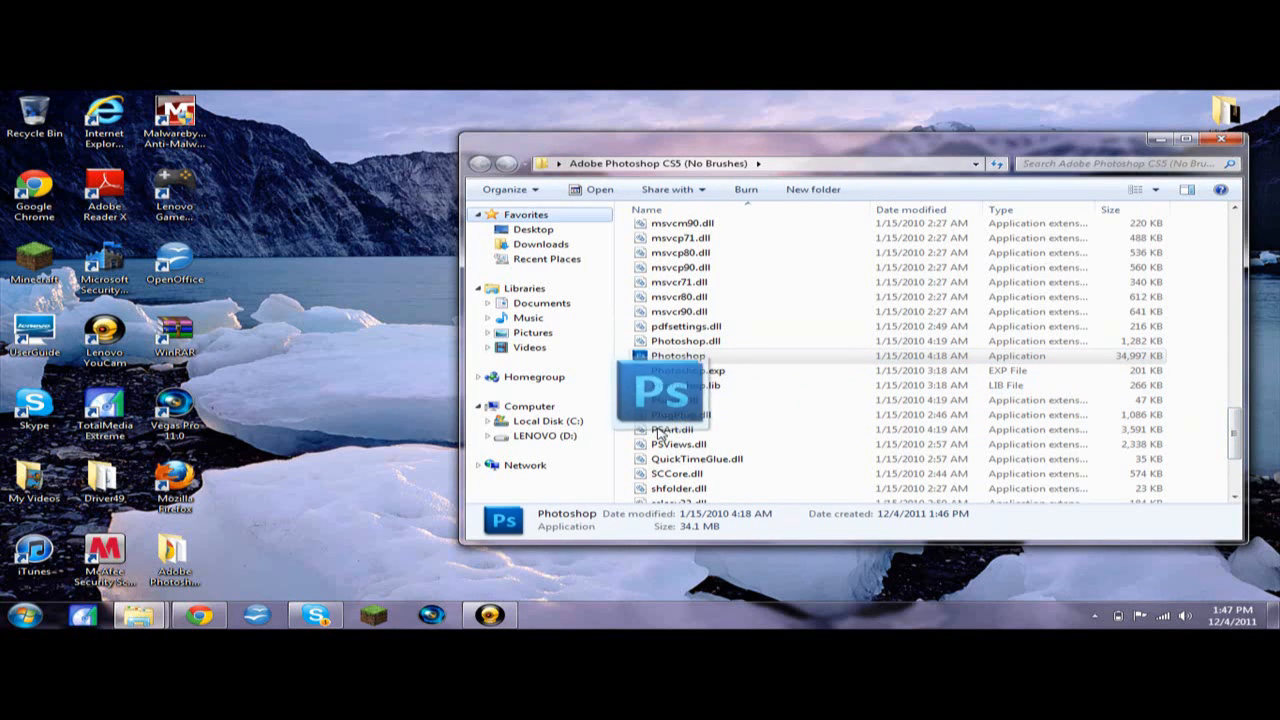
# Step: Launch Photoshop.exe from the extracted Photoshop CS5 folder
pyautogui.doubleClick(679, 355)
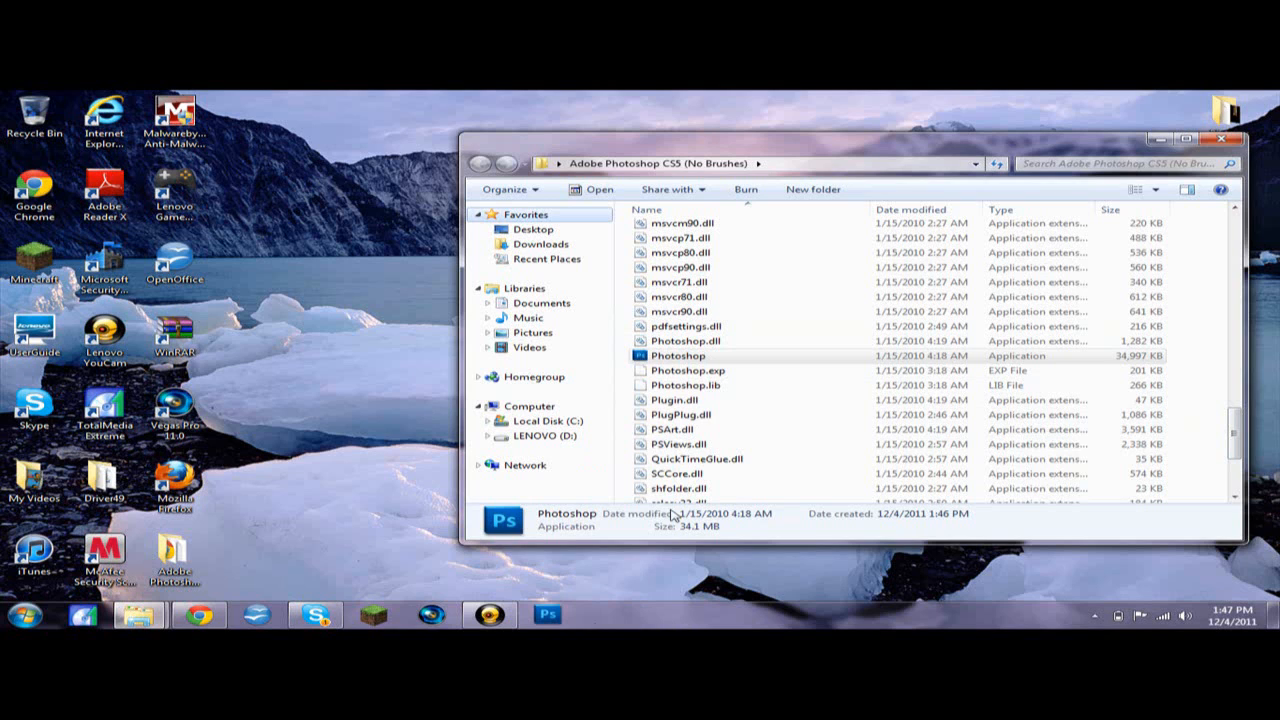
pyautogui.rightClick(678, 356)
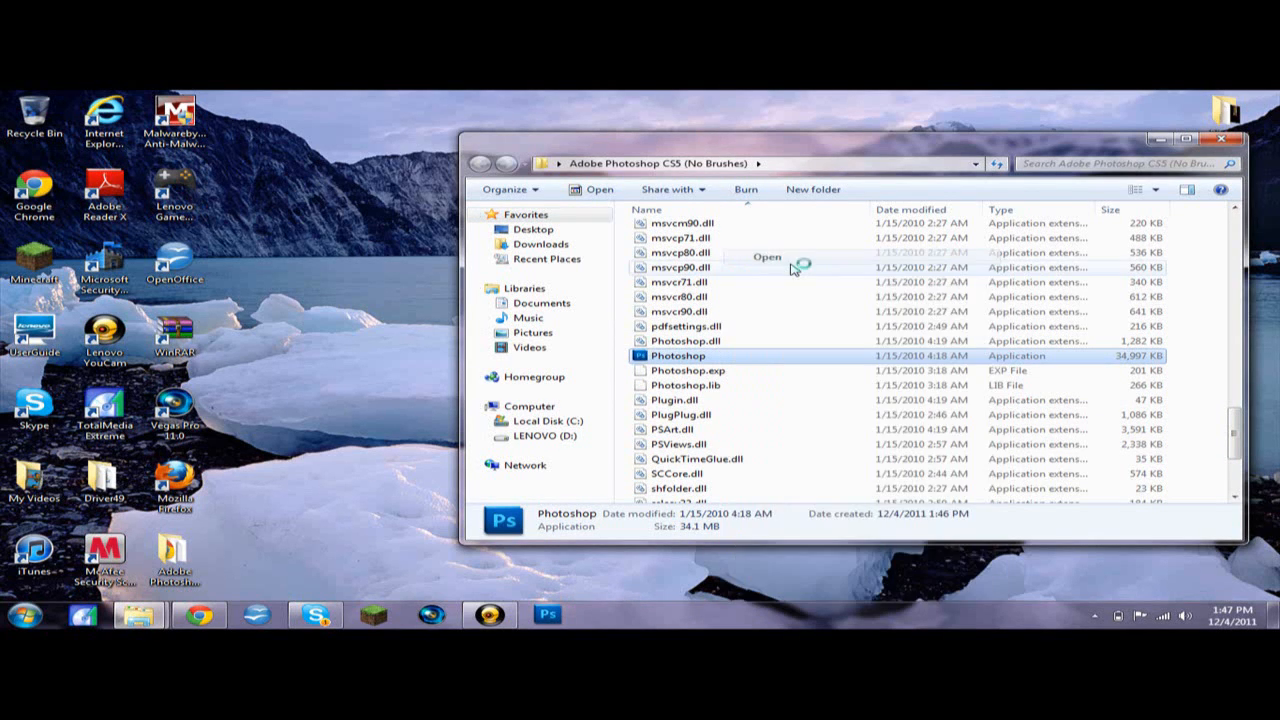
pyautogui.doubleClick(678, 355)
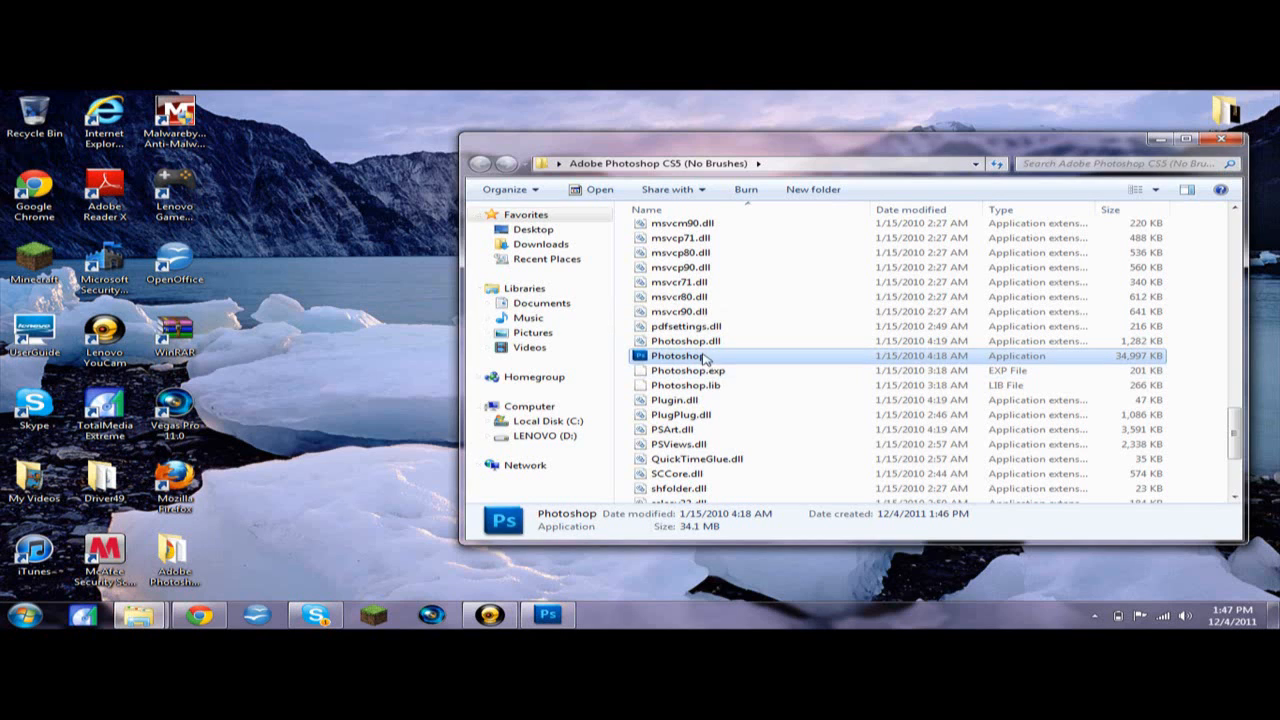
pyautogui.rightClick(705, 355)
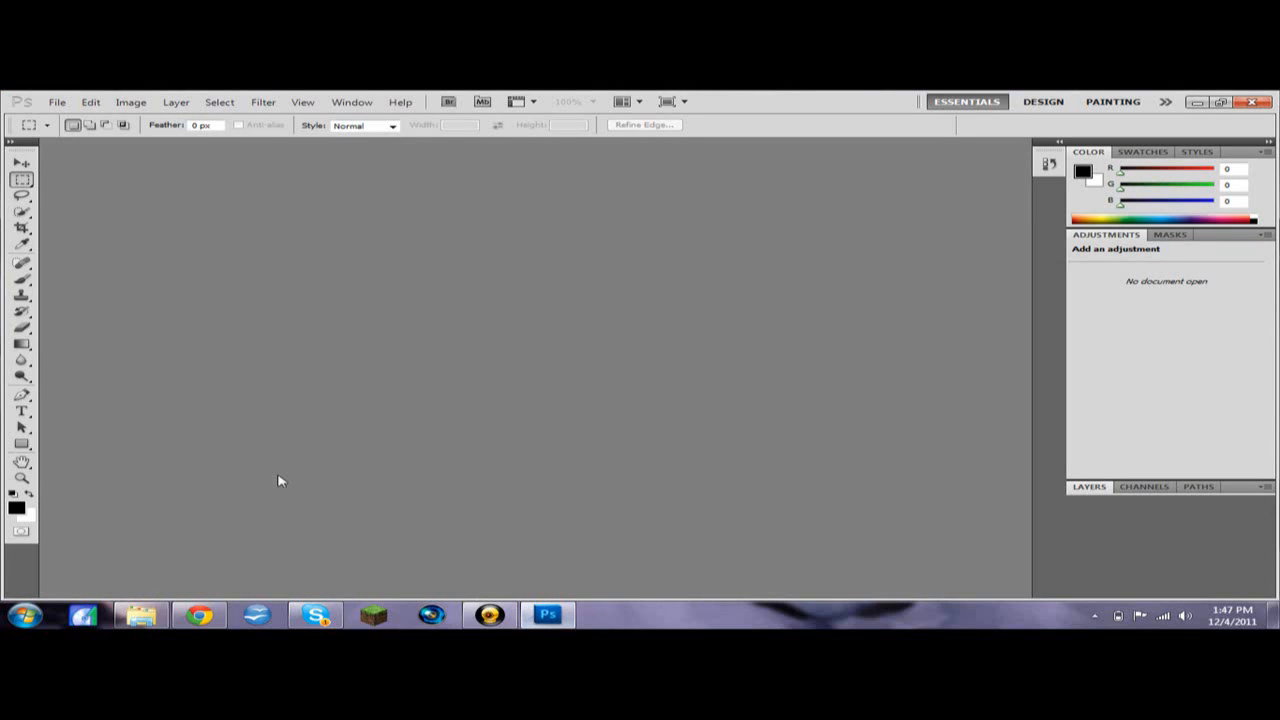
pyautogui.moveTo(785, 96)
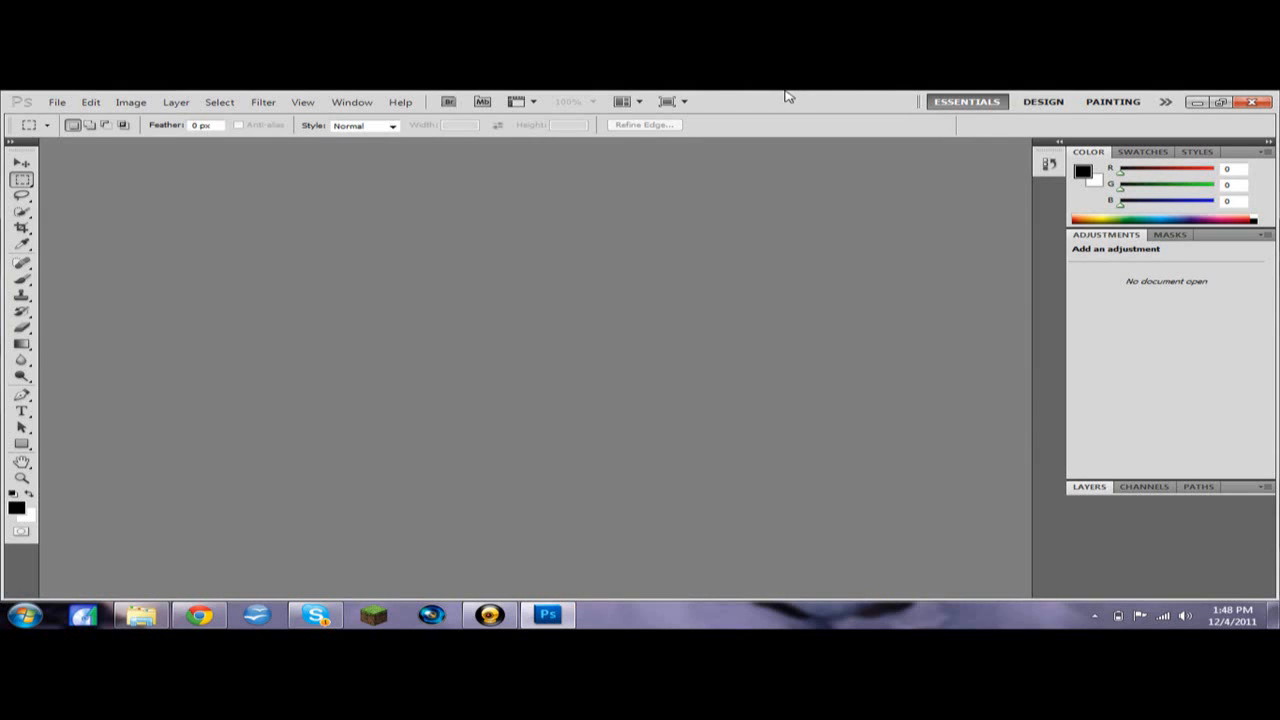
pyautogui.moveTo(757, 134)
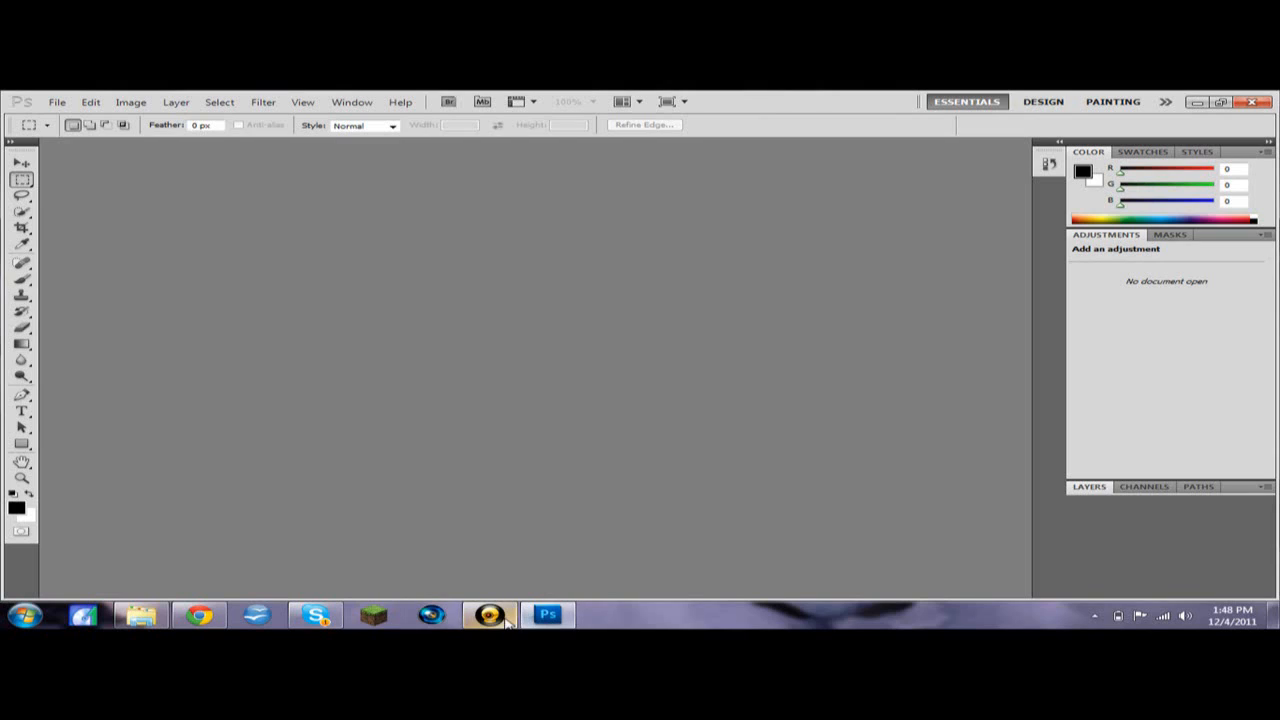
# Step: Click the taskbar while Photoshop CS5 loads its empty Essentials workspace
pyautogui.click(489, 614)
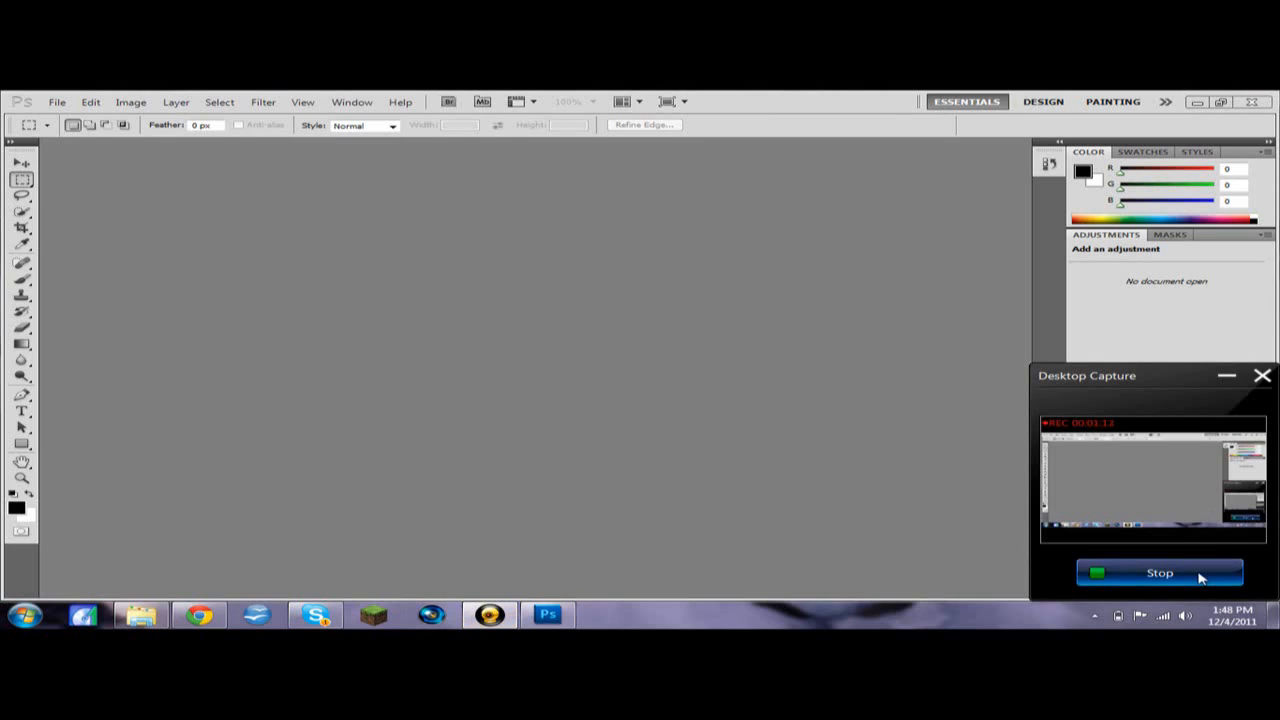